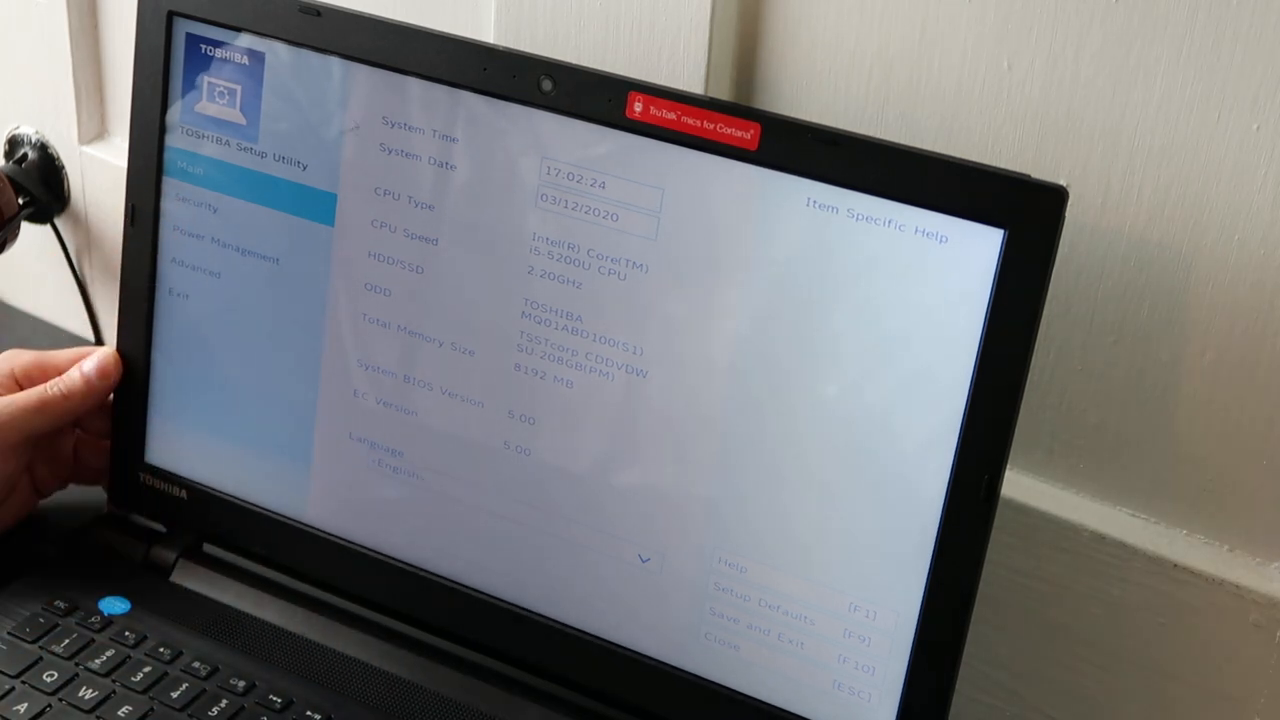
# Browse the Security, Power Management and Advanced pages from the left menu
pyautogui.click(196, 208)
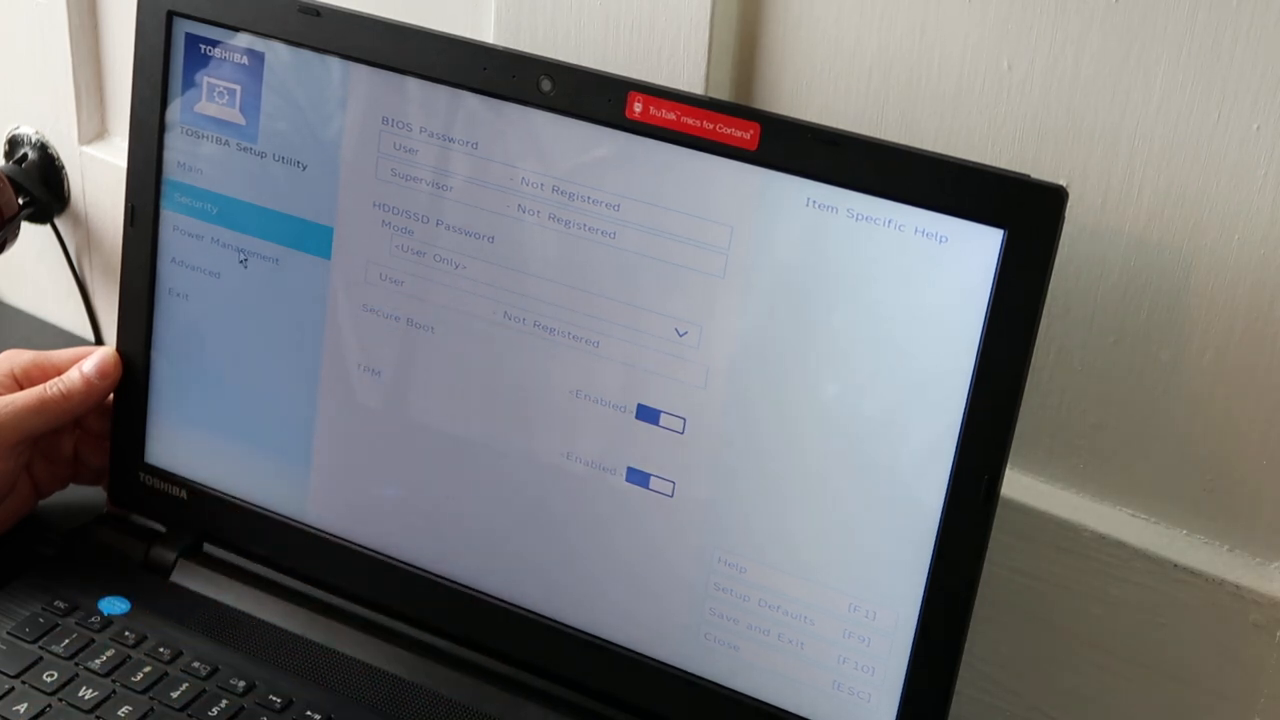
pyautogui.click(224, 256)
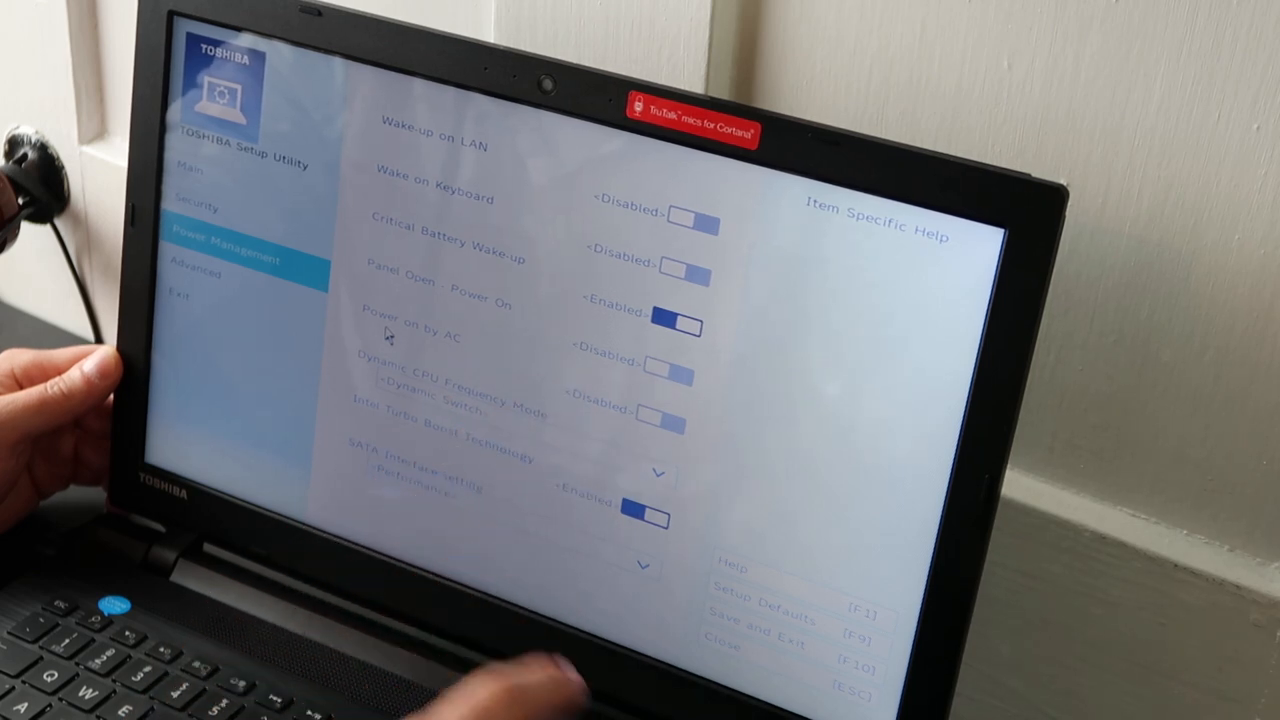
pyautogui.click(200, 270)
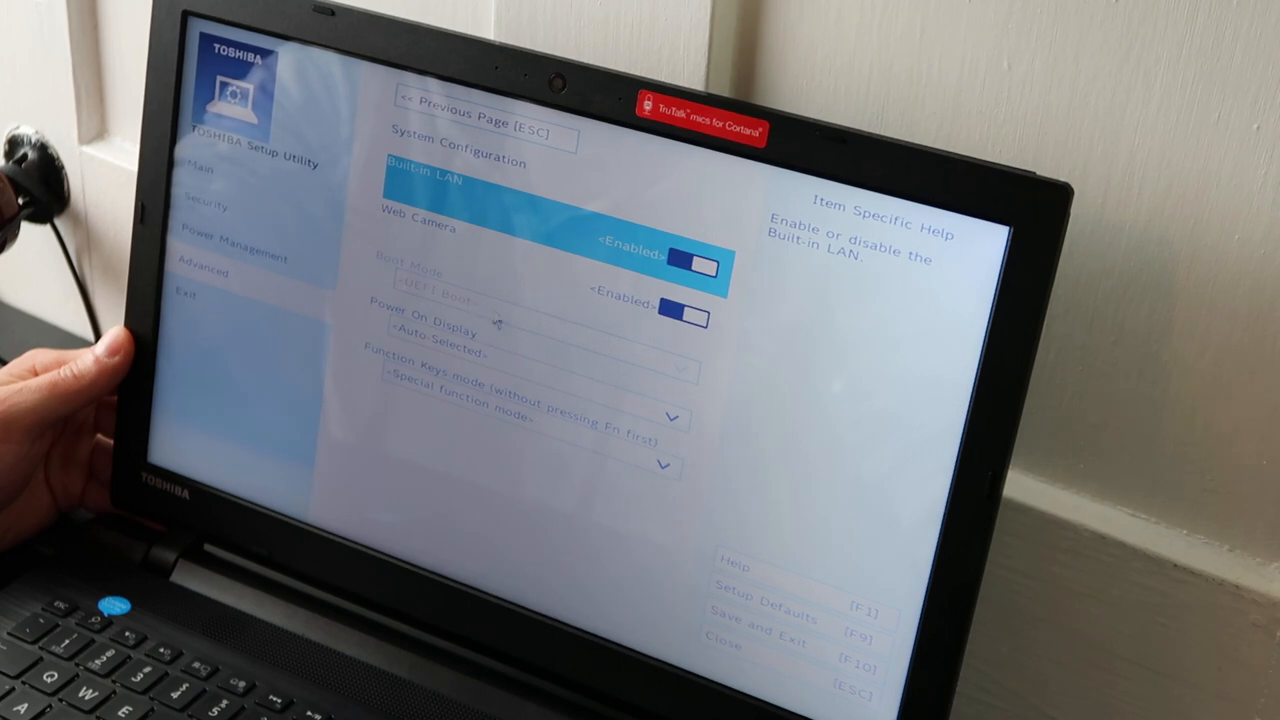
pyautogui.moveTo(522, 333)
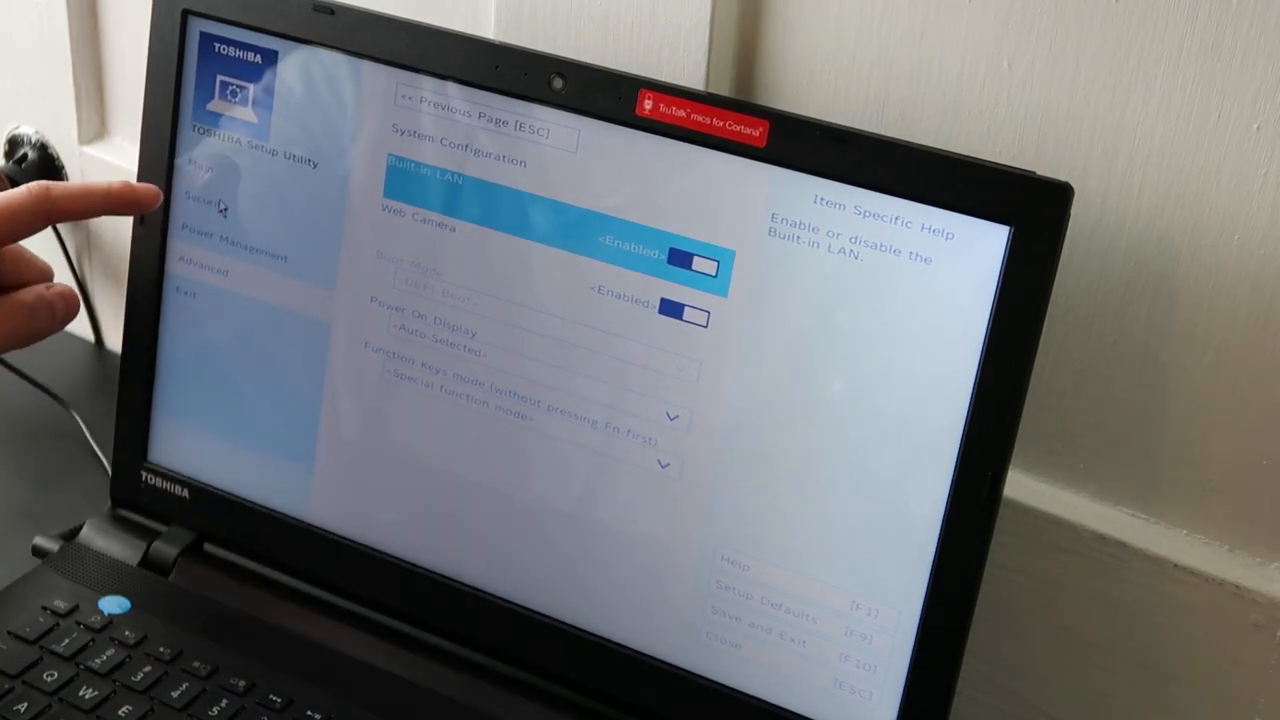
# Set Secure Boot to Disabled on the Security page, then return to Advanced
pyautogui.click(205, 192)
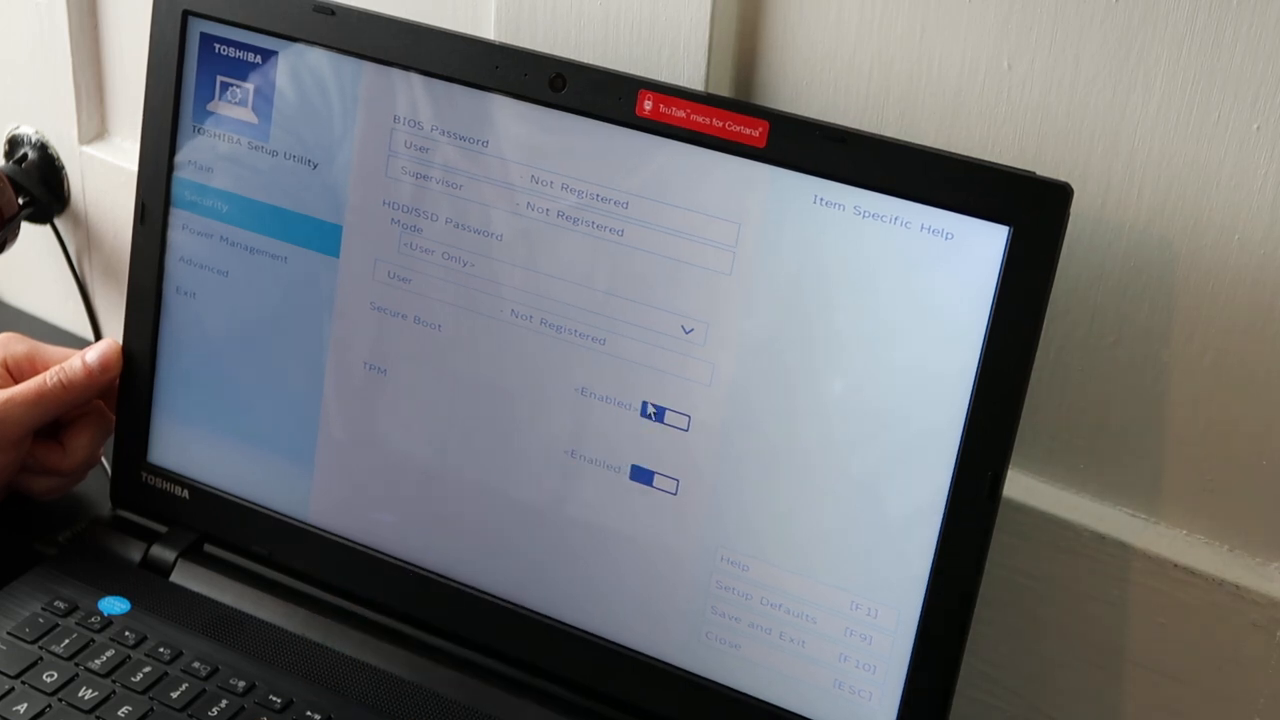
pyautogui.click(650, 413)
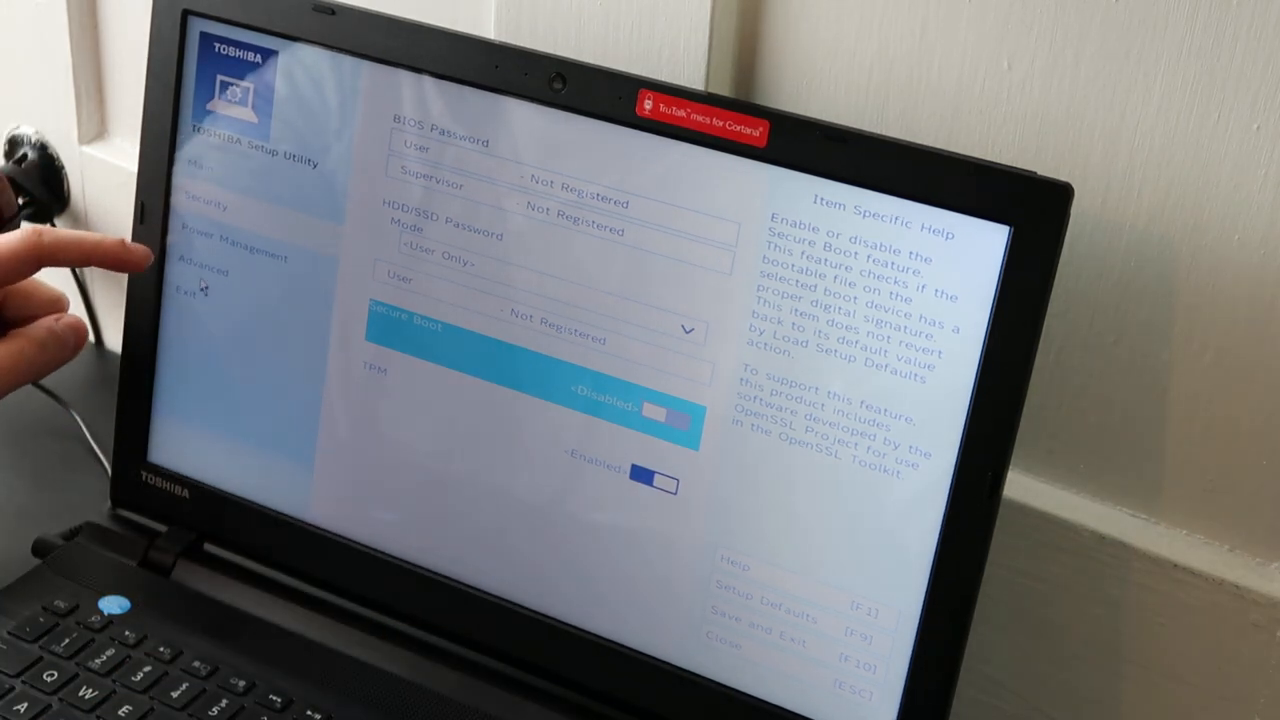
pyautogui.click(203, 271)
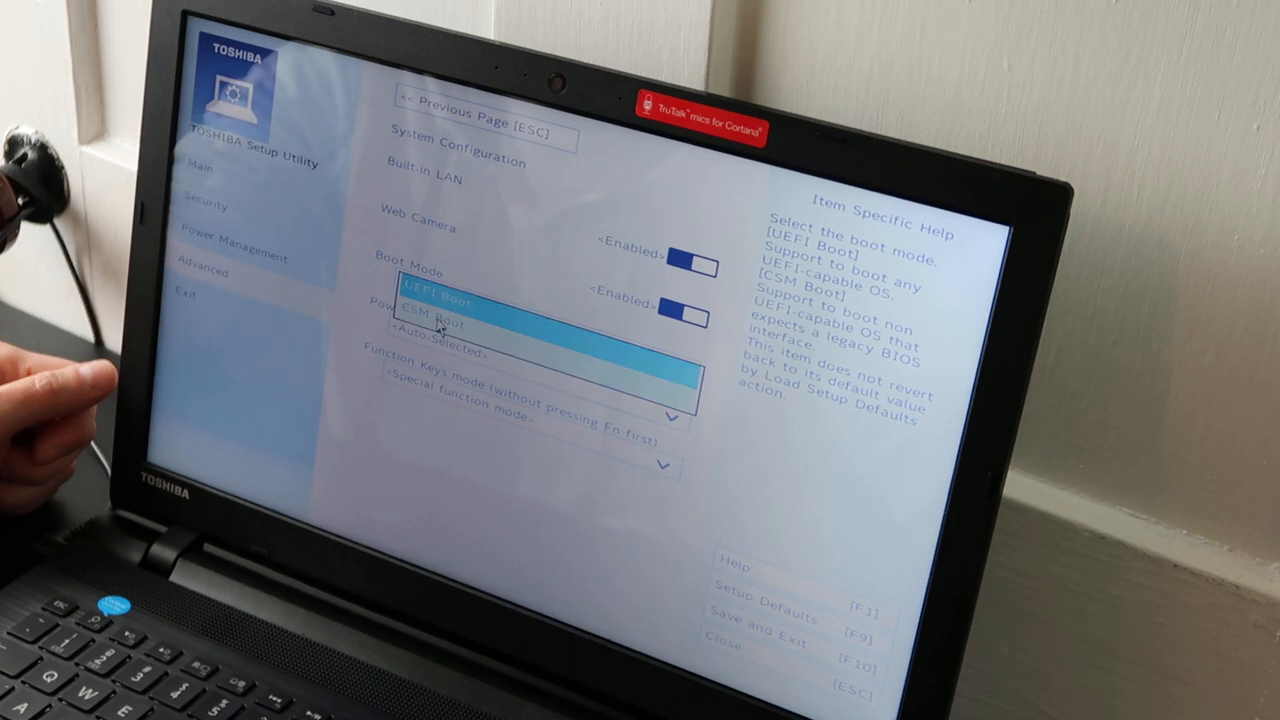
# Expand the Boot Mode list showing UEFI Boot and CSM Boot, leaving UEFI Boot set
pyautogui.click(435, 303)
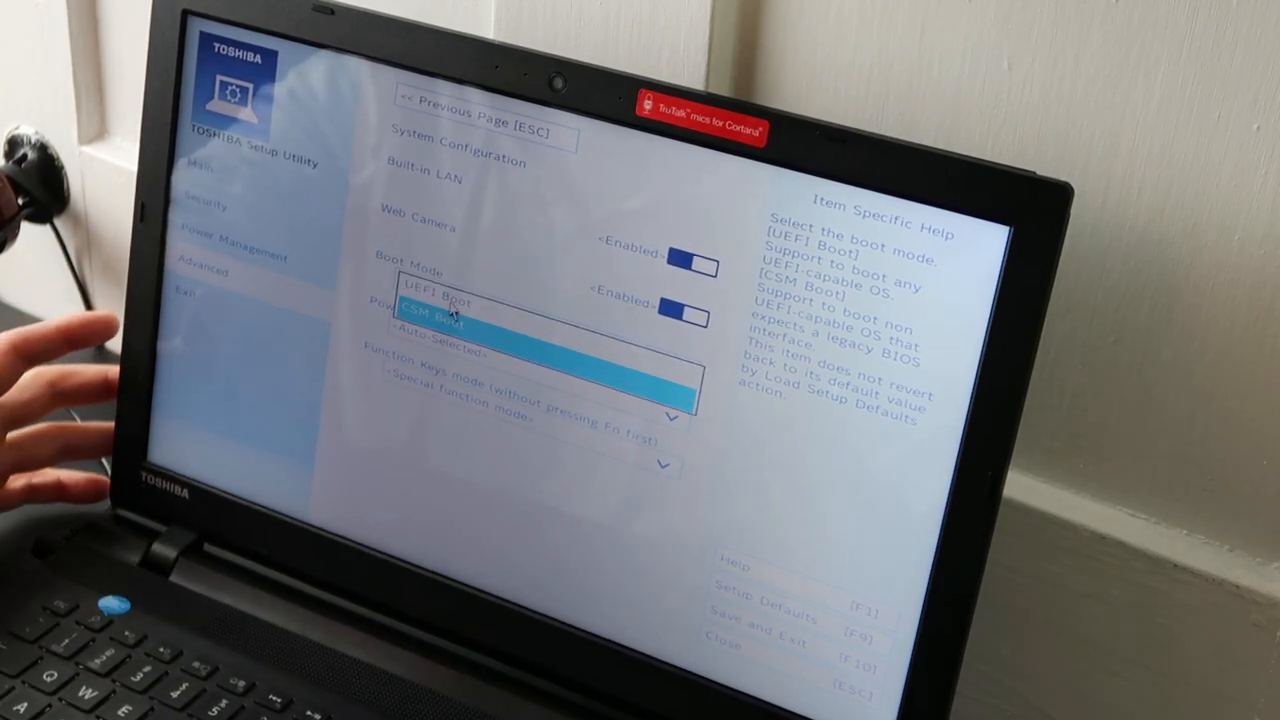
pyautogui.click(434, 305)
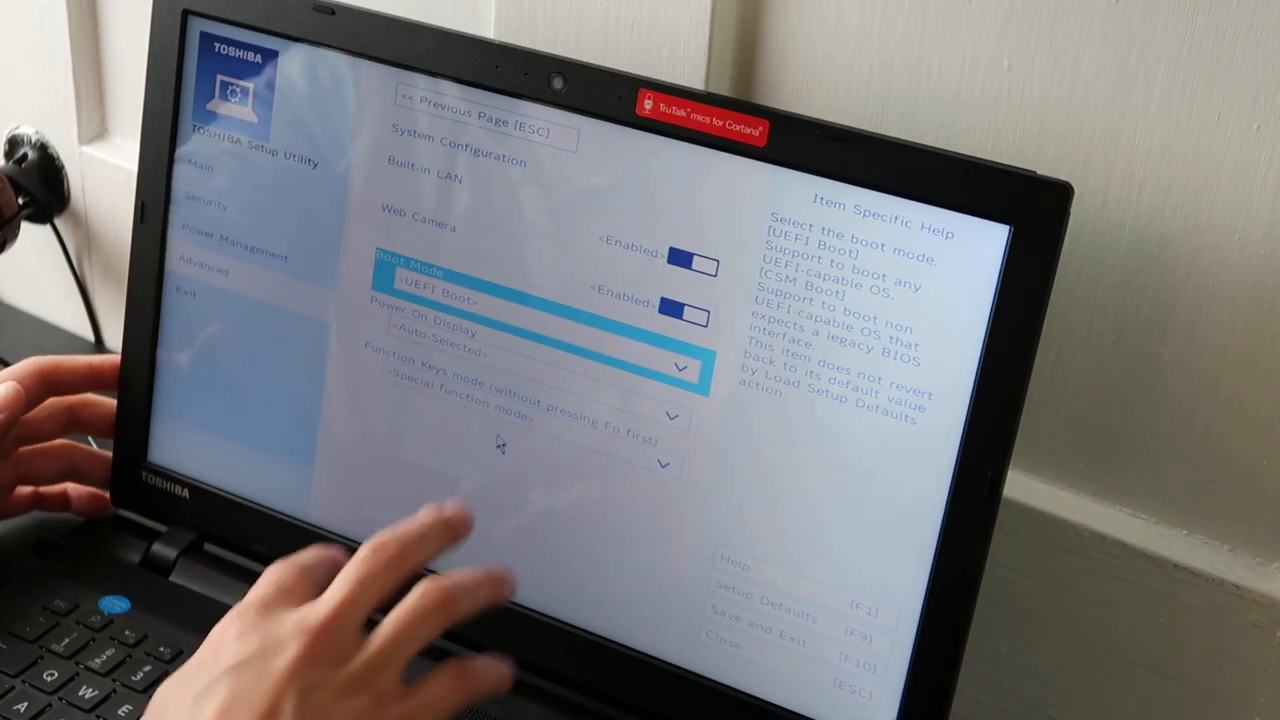